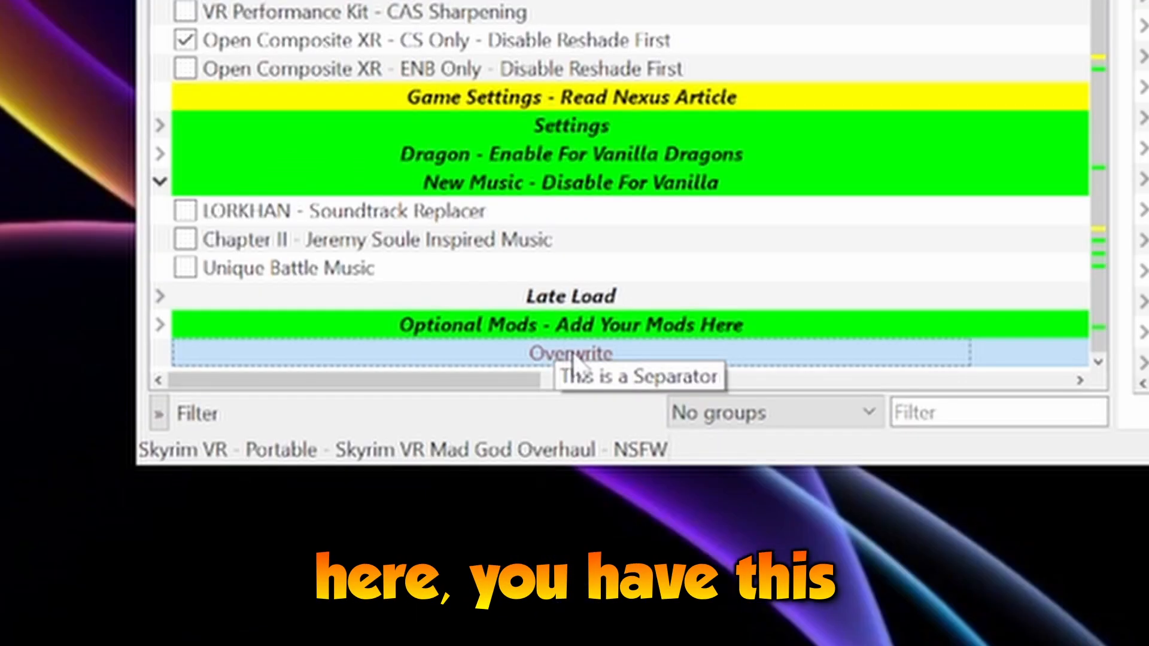
- Bring up the context menu for the Overwrite entry to reach Clear Overwrite
right_click(569, 354)
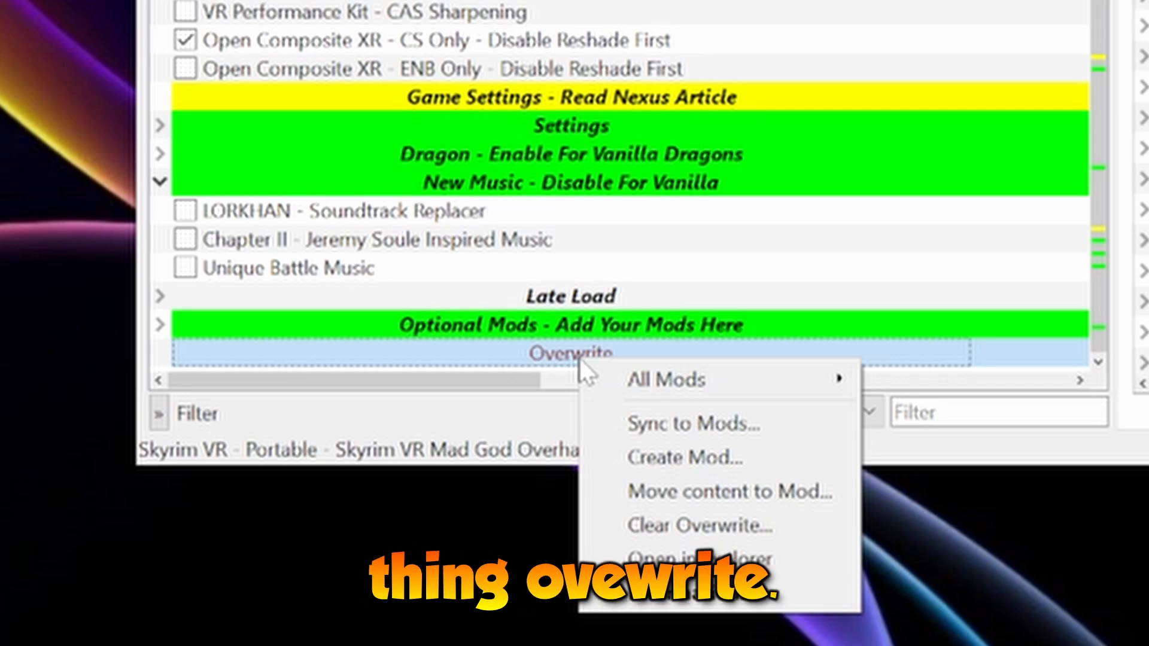
mouse_move(697, 526)
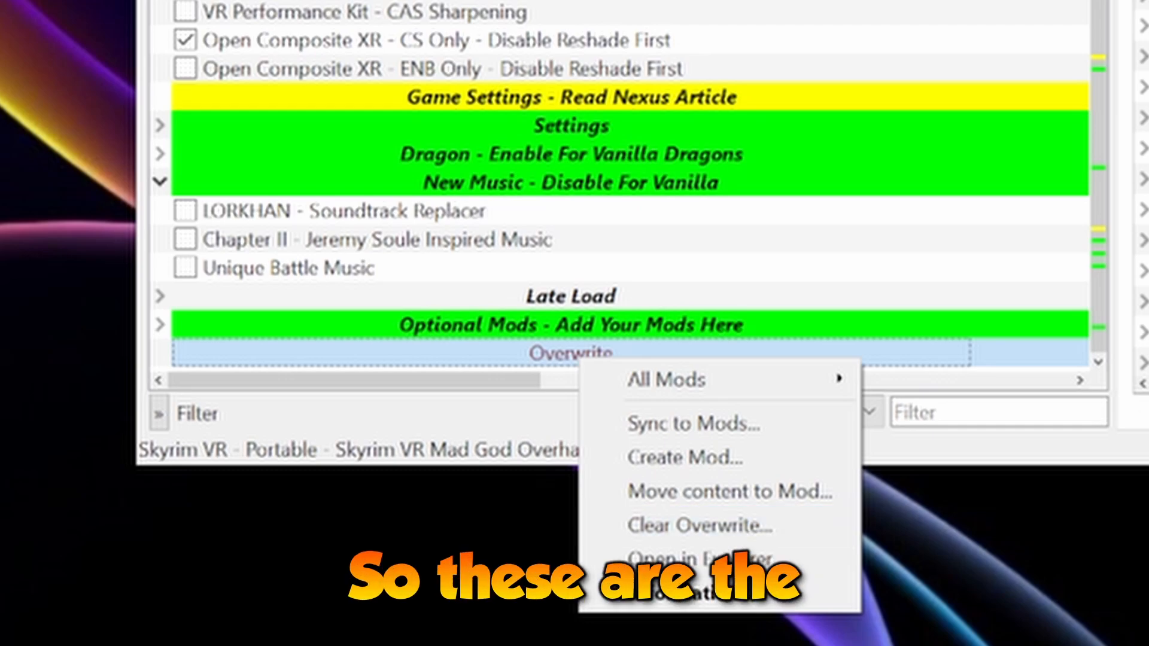
mouse_move(767, 183)
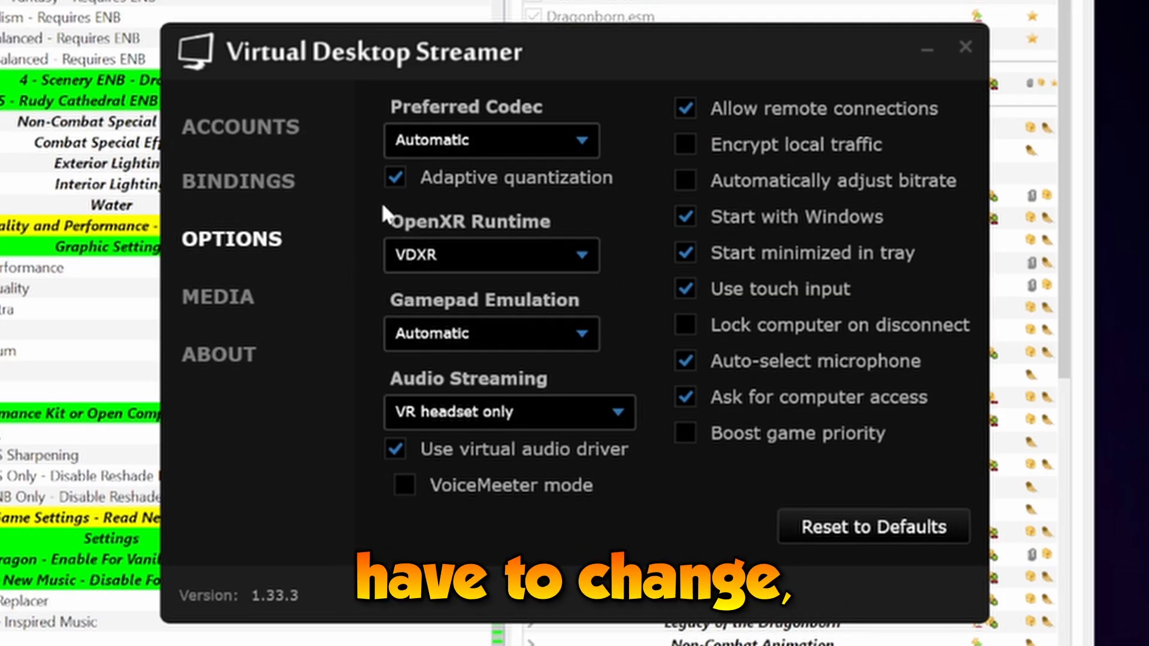
mouse_move(553, 210)
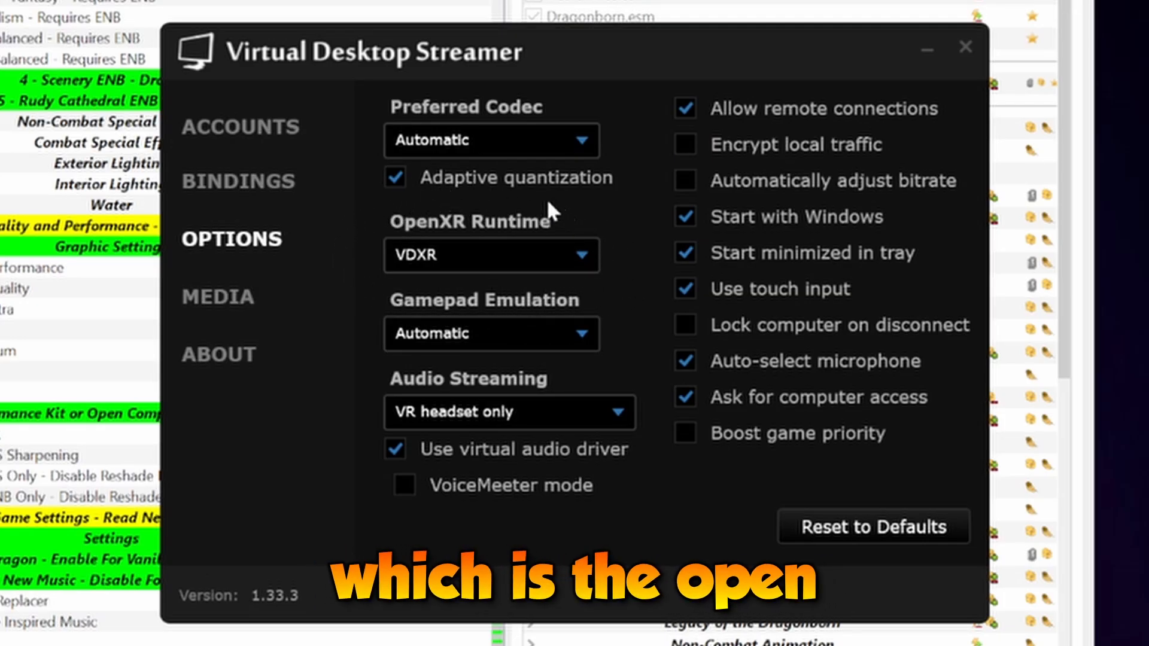
mouse_move(363, 263)
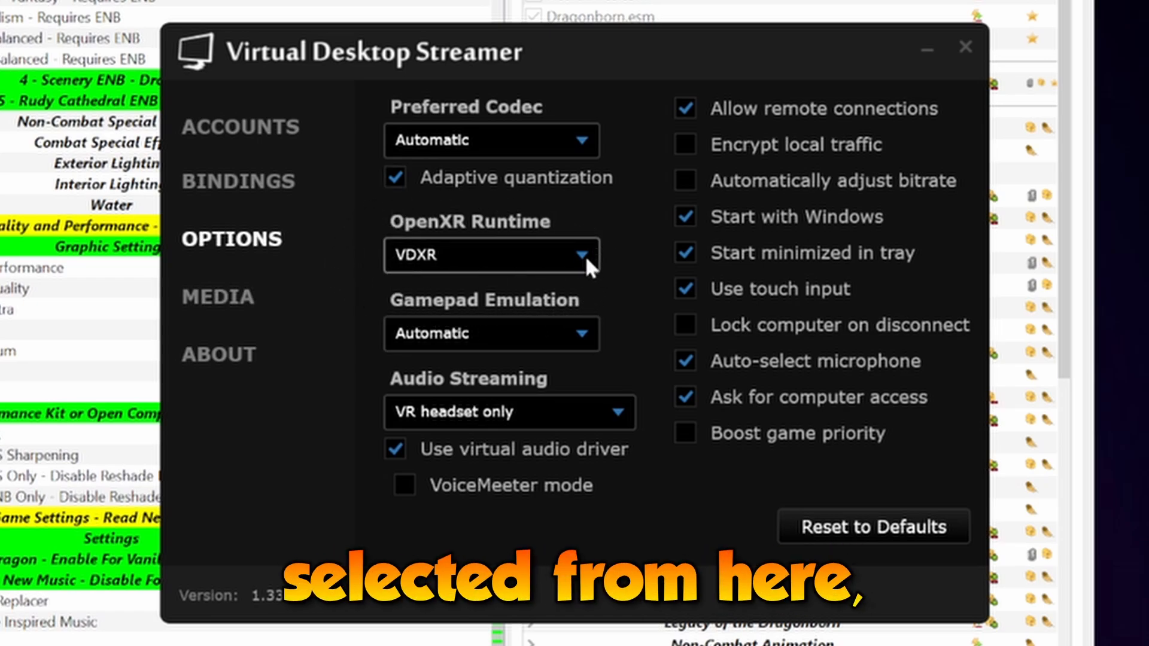
- Set the OpenXR Runtime option to VDXR instead of Automatic or SteamVR
click(491, 256)
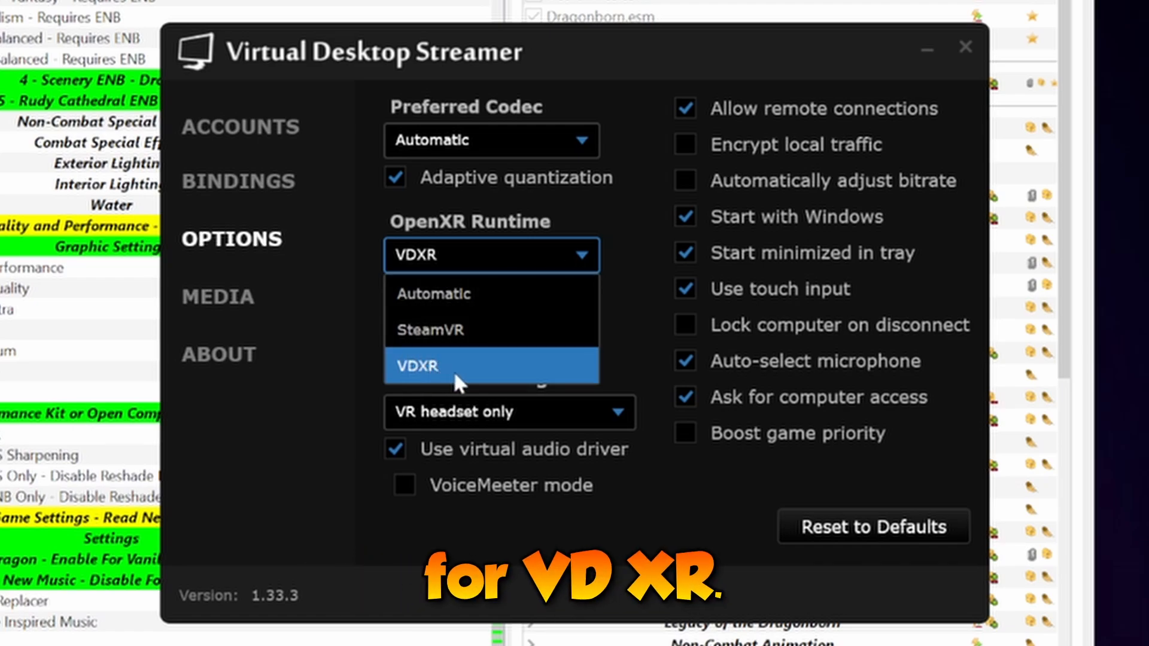
click(416, 366)
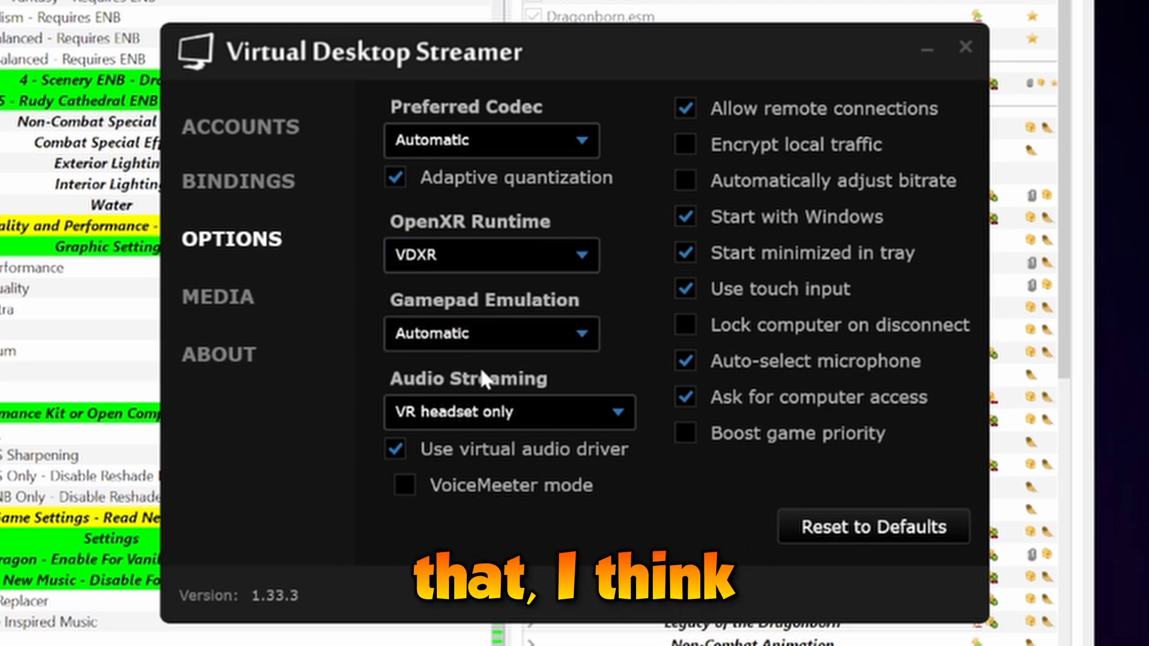
mouse_move(763, 535)
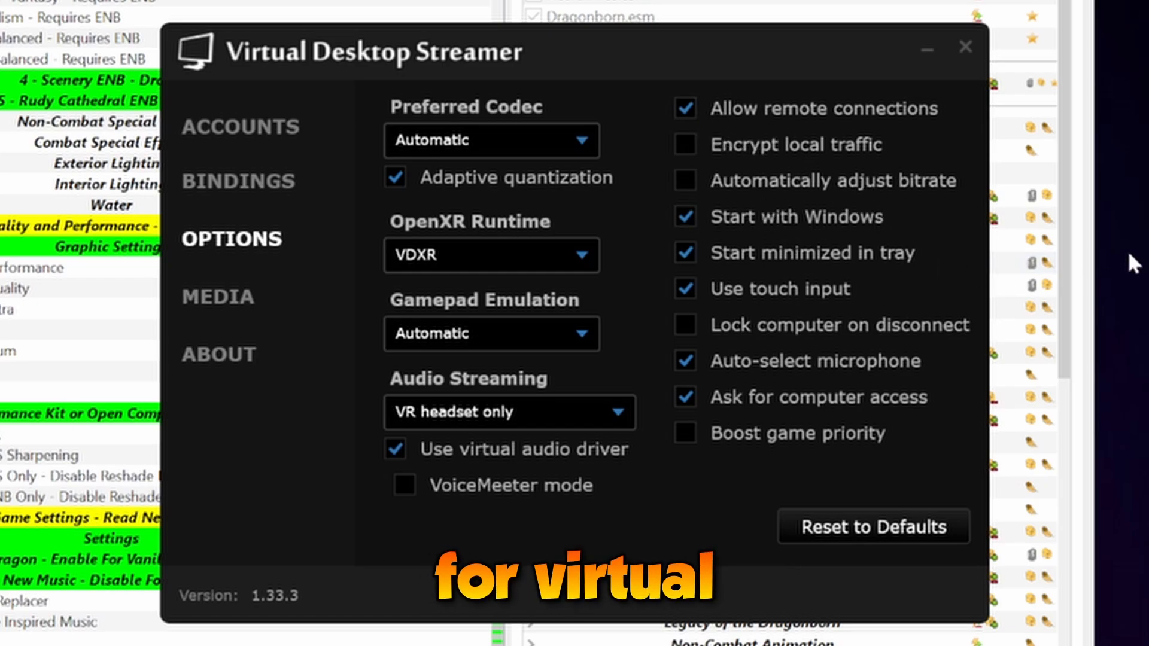
mouse_move(737, 192)
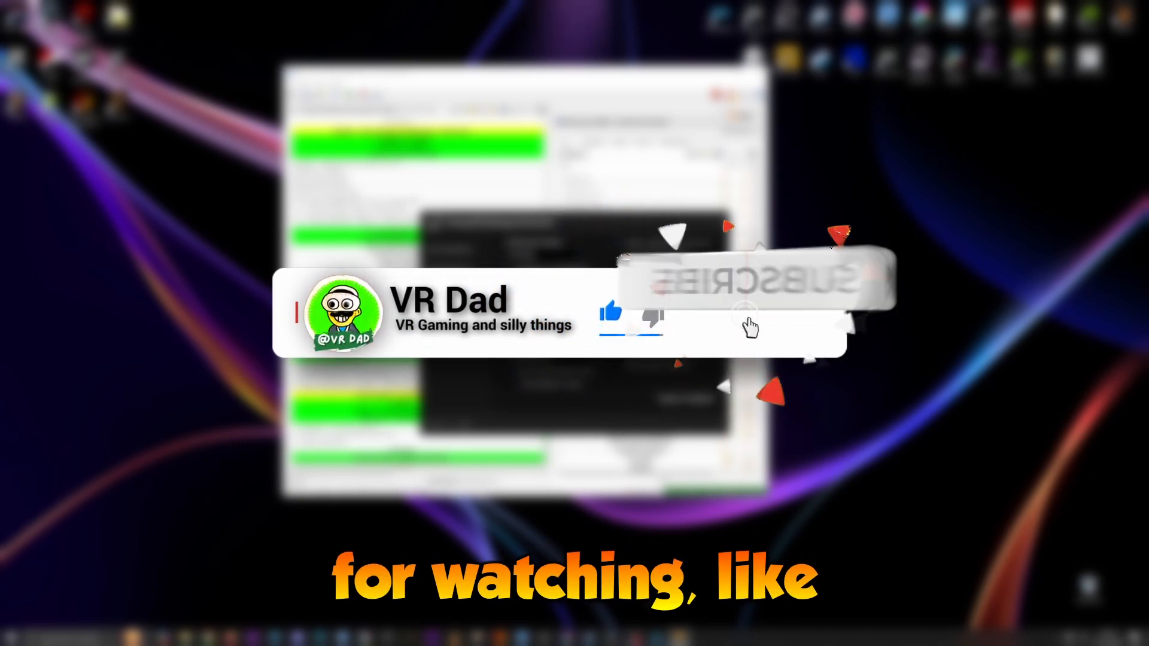
click(726, 312)
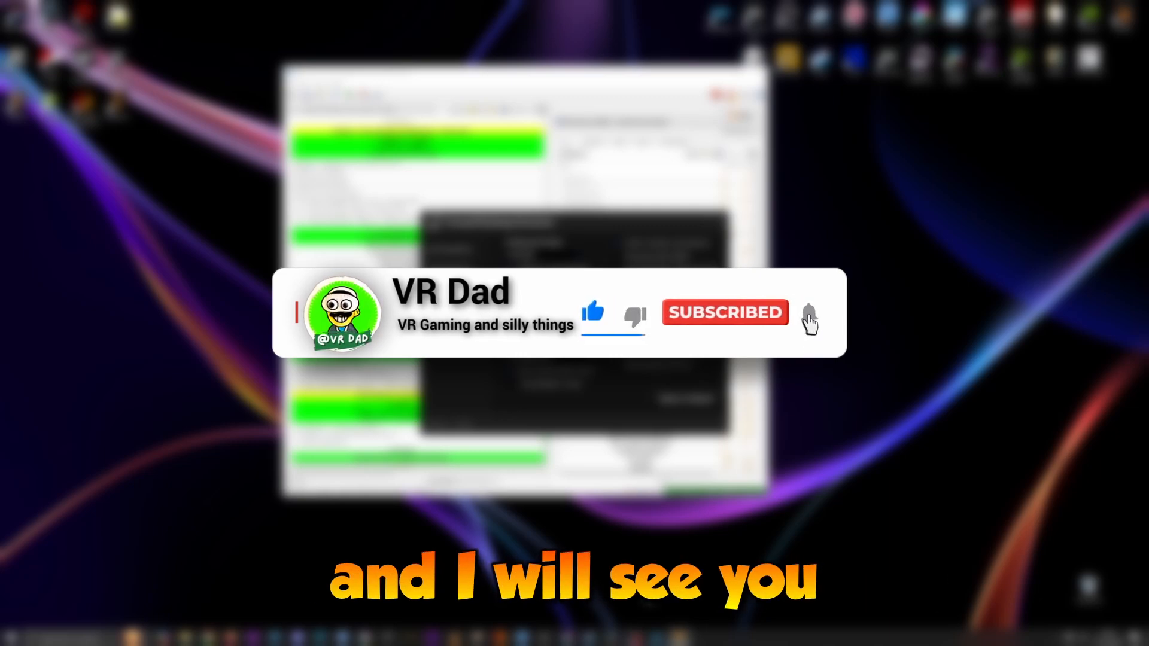